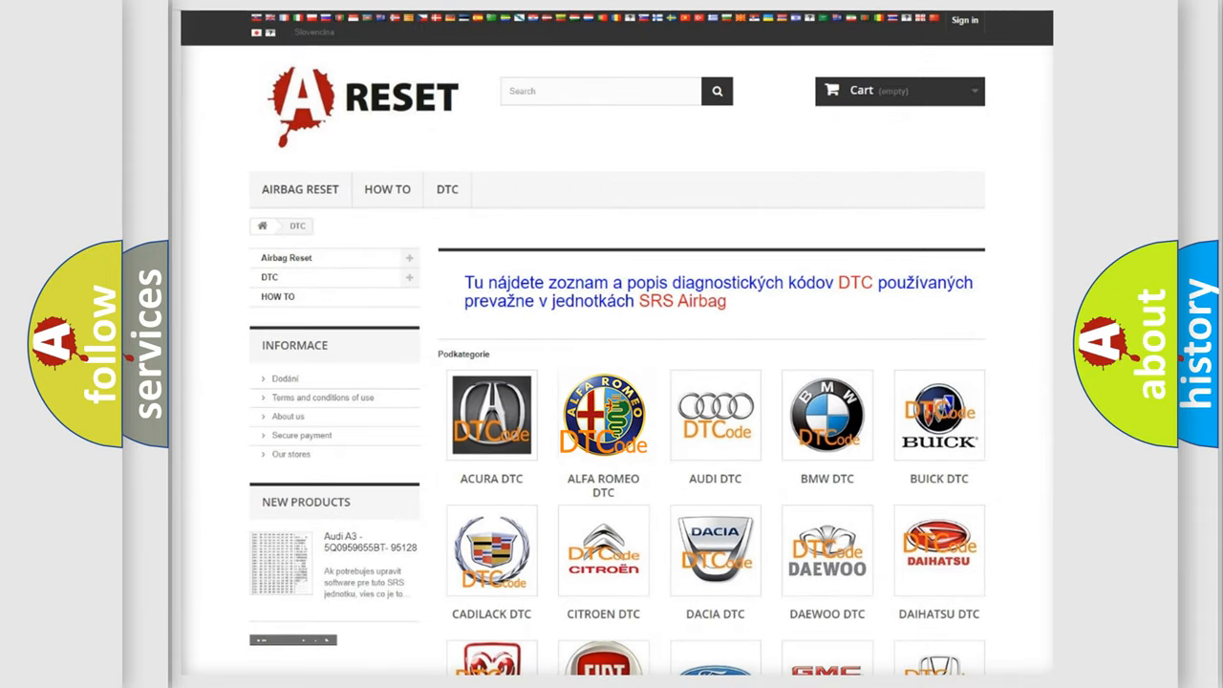
Show the Alfa Romeo DTC list scrolled to its C-series codes
left_click(604, 415)
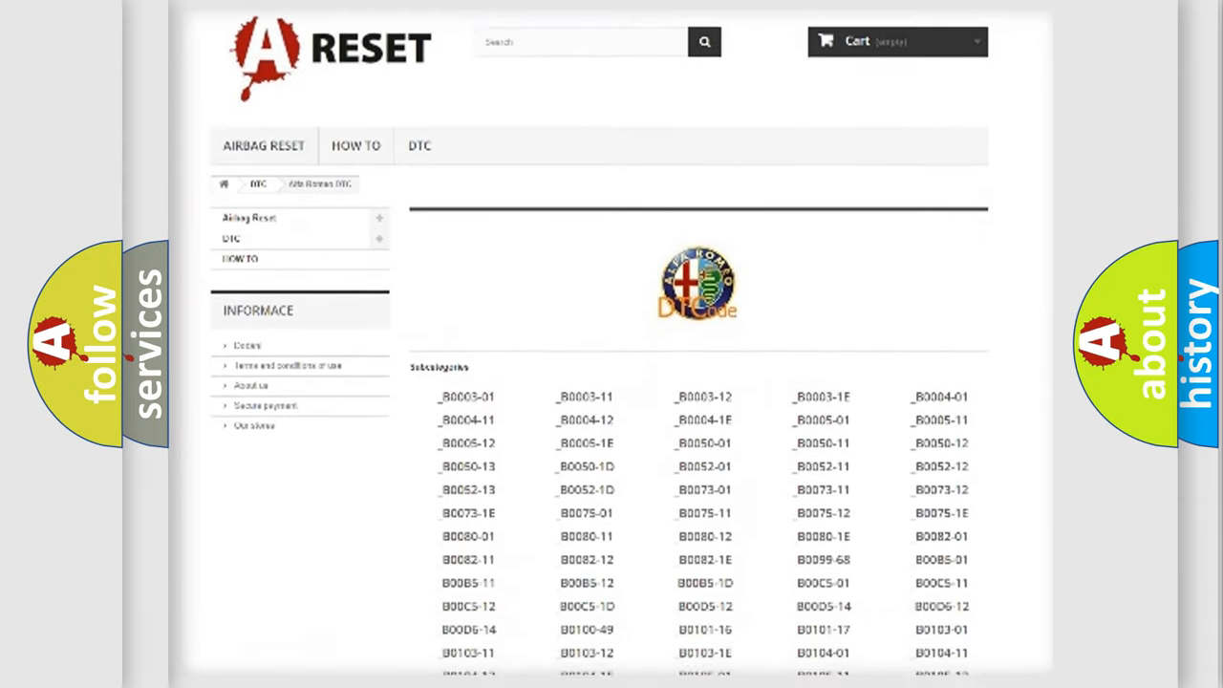
scroll("down", 3)
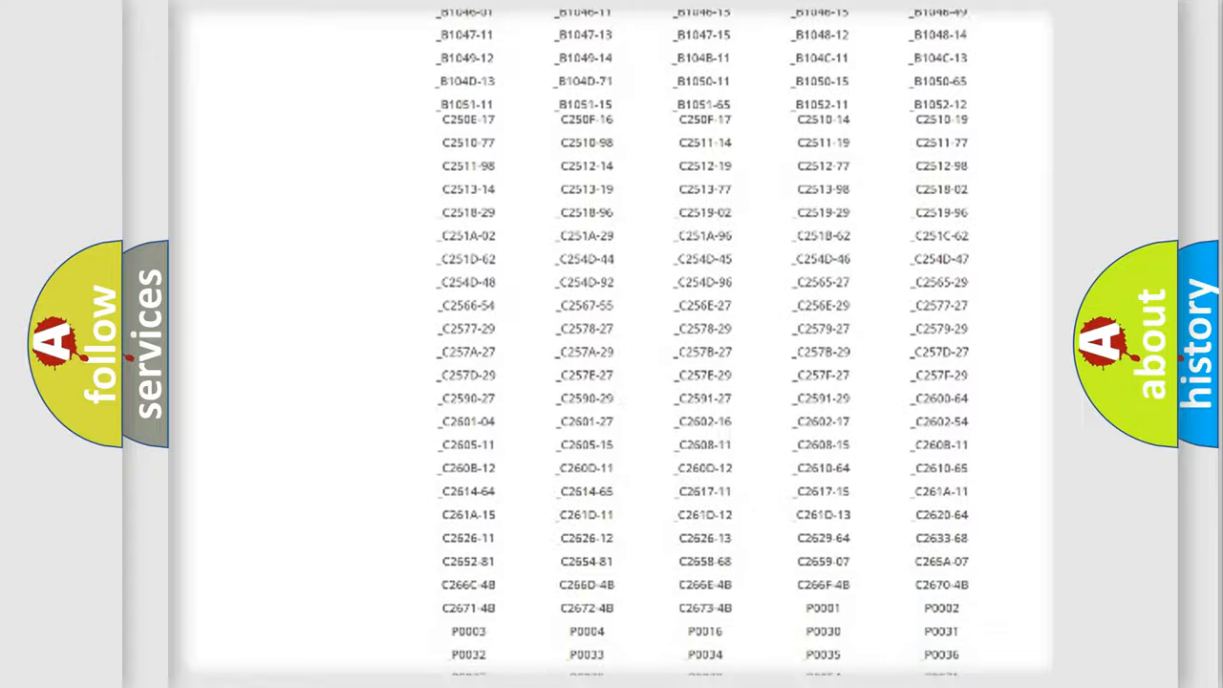
scroll("up", 3)
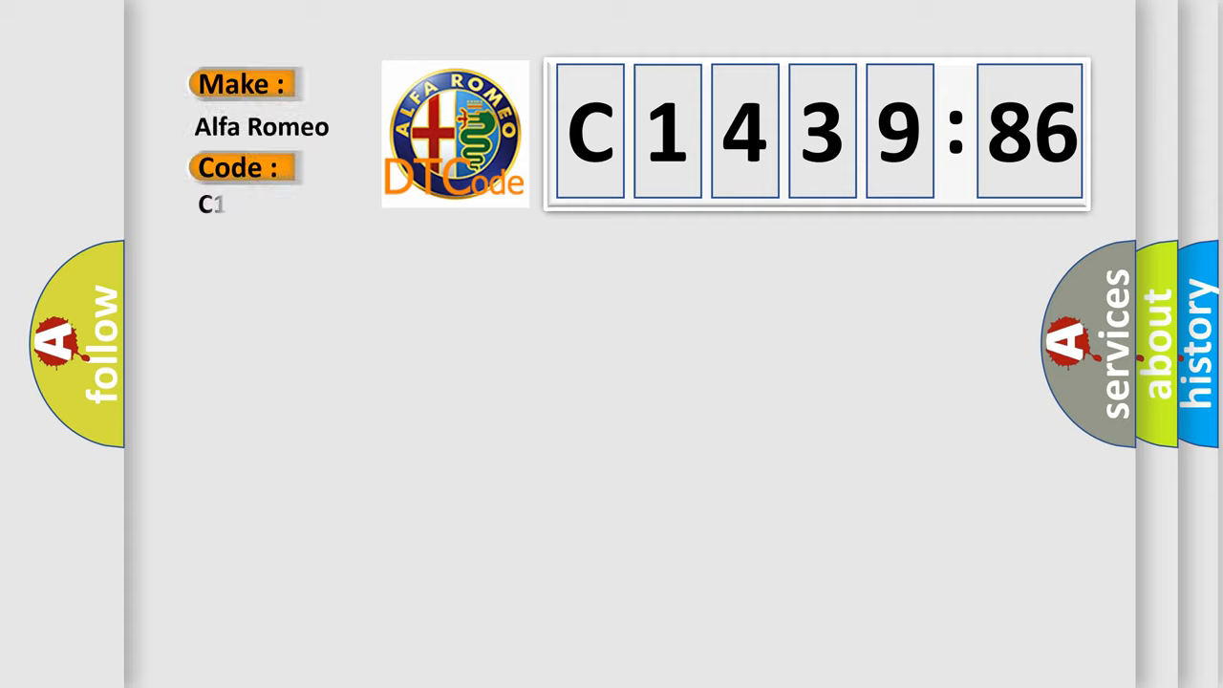
Complete the Code label to C1439-86 under make Alfa Romeo, matching boxes C 1 4 3 9 : 86
type("1439-86")
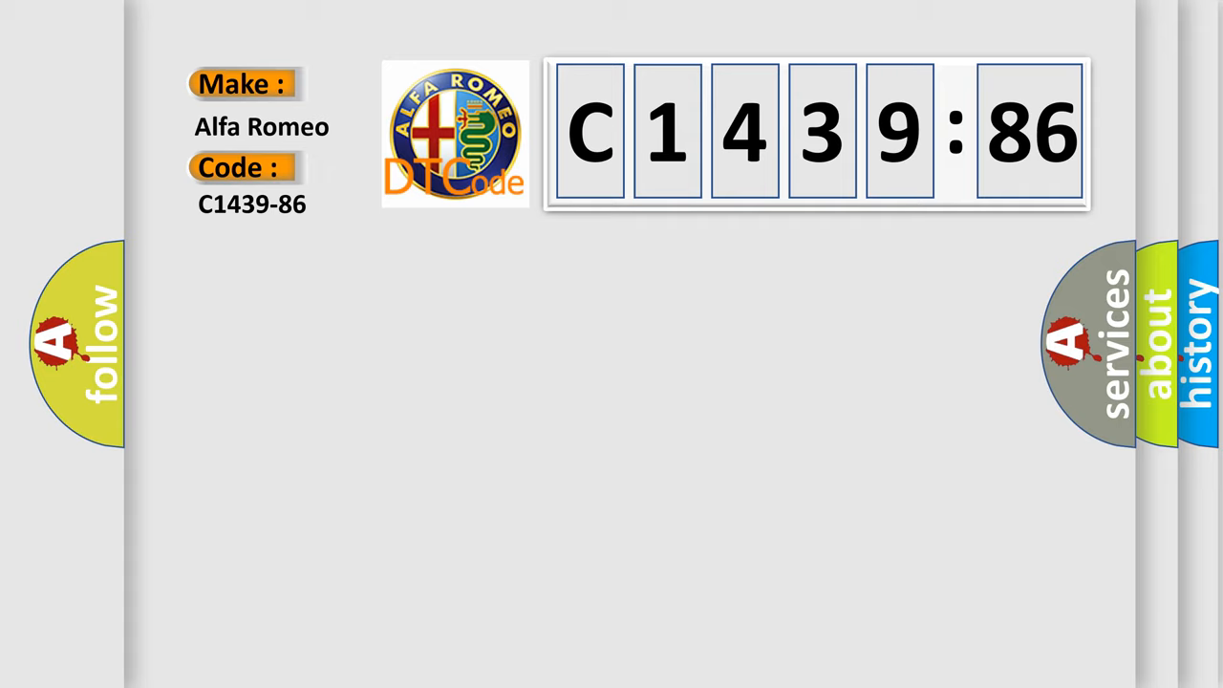